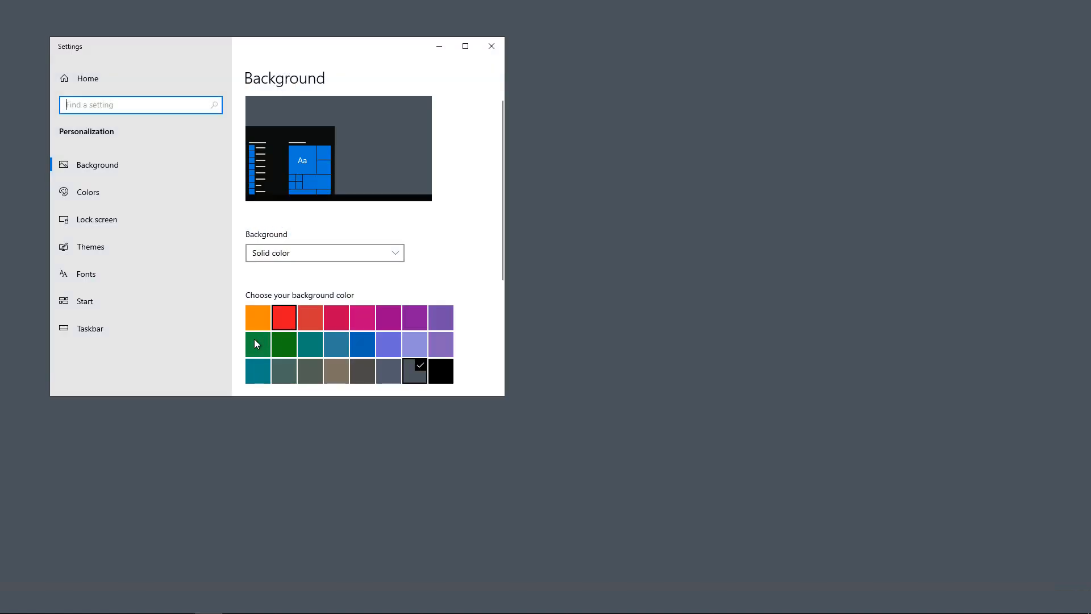
Switch to the Lock screen page and scroll down to the Screen saver settings link
{"action": "left_click", "coordinate": [96, 220]}
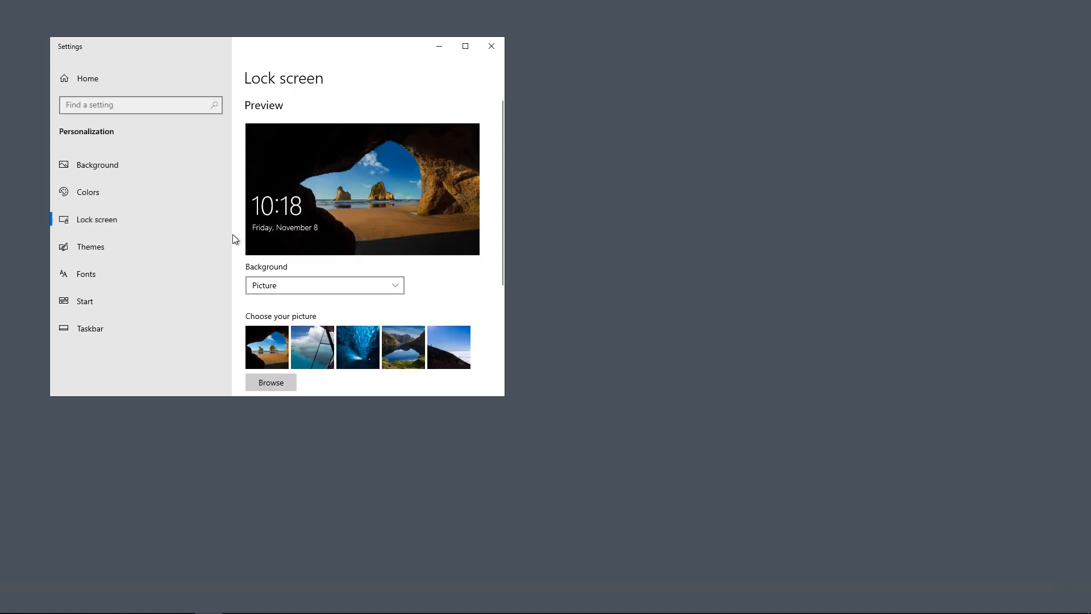
{"action": "scroll", "scroll_direction": "down", "scroll_amount": 3}
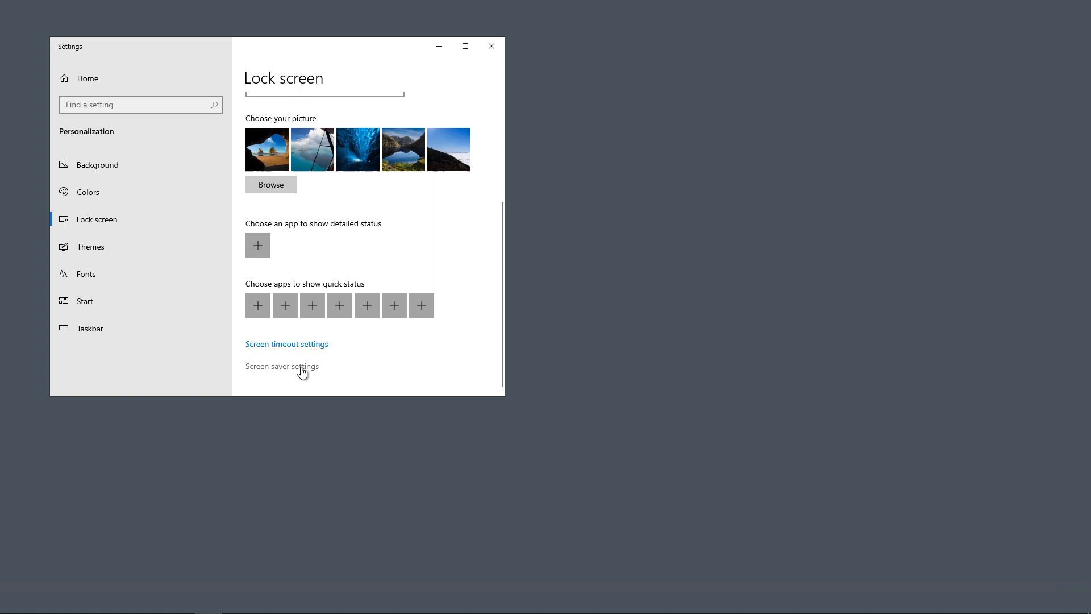
Follow the Screen saver settings link, triggering the rundll32 access-permission error
{"action": "left_click", "coordinate": [282, 366]}
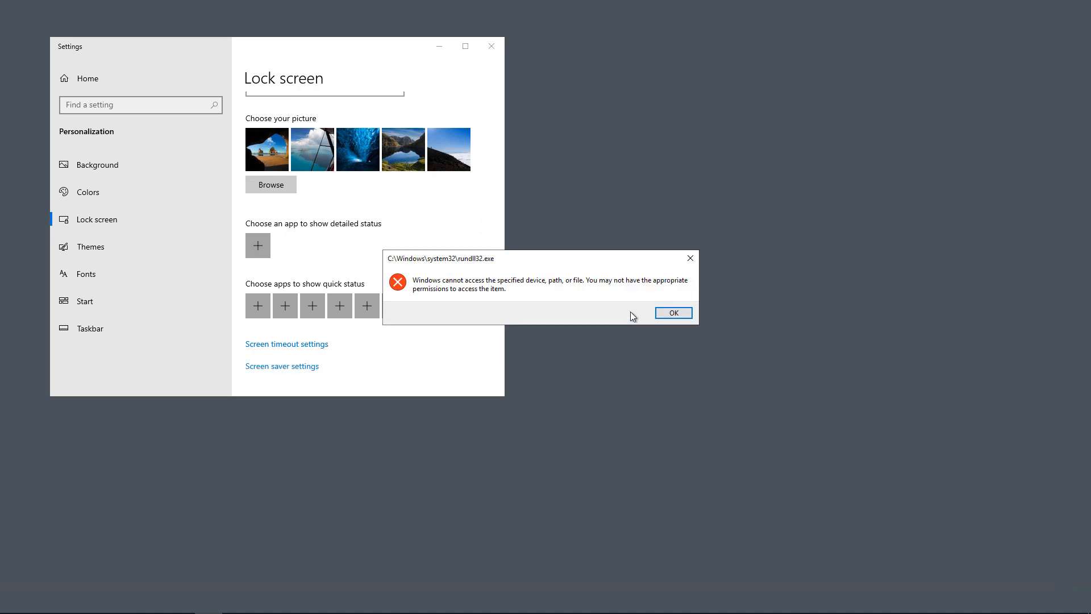
{"action": "mouse_move", "coordinate": [630, 318]}
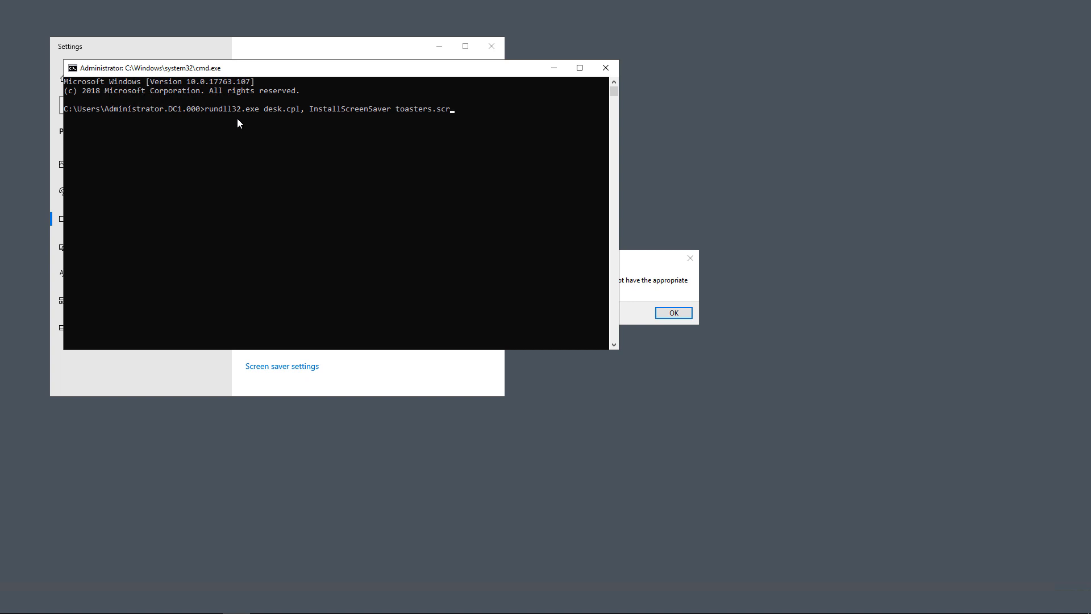
{"action": "mouse_move", "coordinate": [279, 160]}
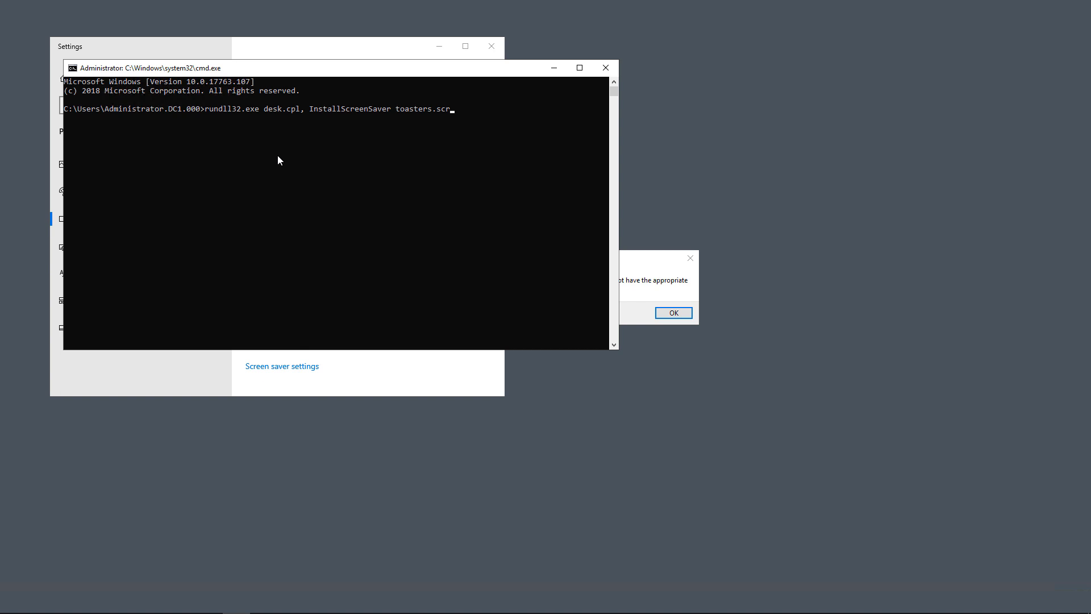
Run 'rundll32.exe desk.cpl, InstallScreenSaver toasters.scr' in the admin Command Prompt
{"action": "key", "text": "enter"}
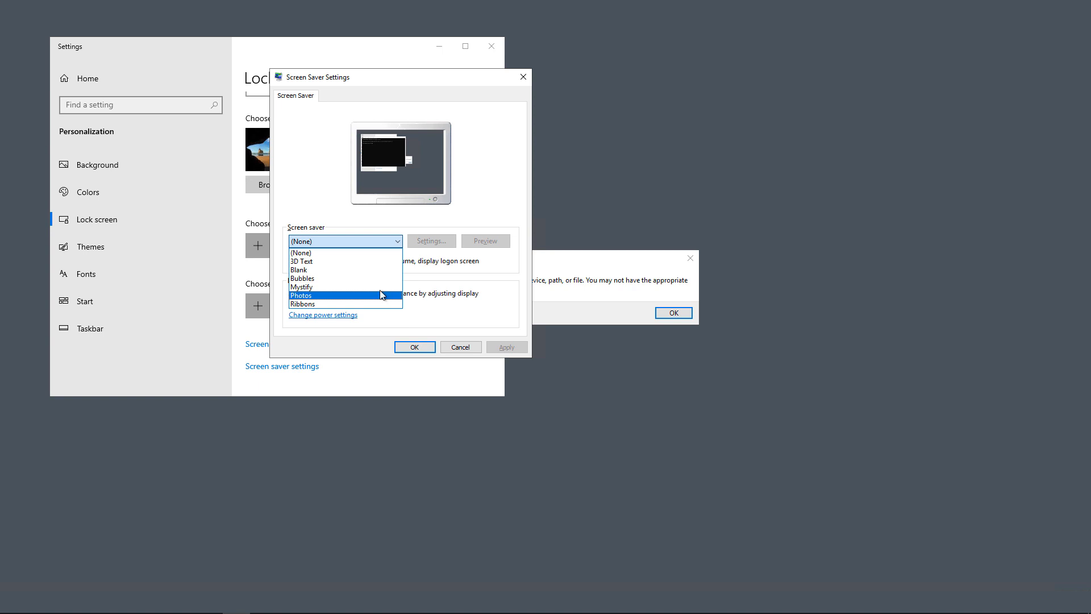
Apply Blank as the screen saver, then switch the selection to Bubbles
{"action": "left_click", "coordinate": [299, 270]}
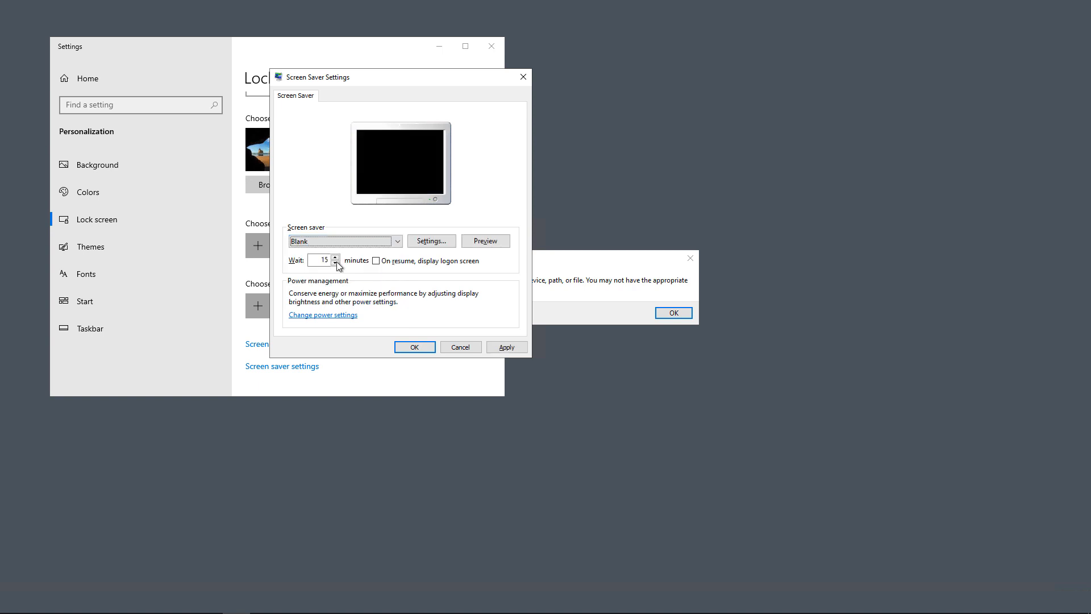
{"action": "mouse_move", "coordinate": [353, 272]}
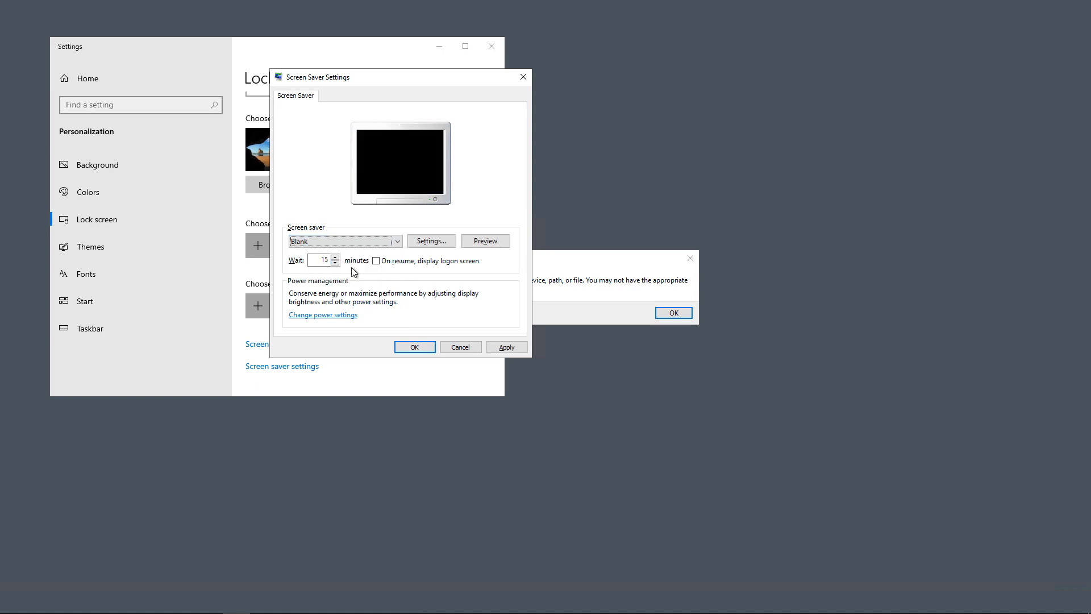
{"action": "left_click", "coordinate": [506, 346]}
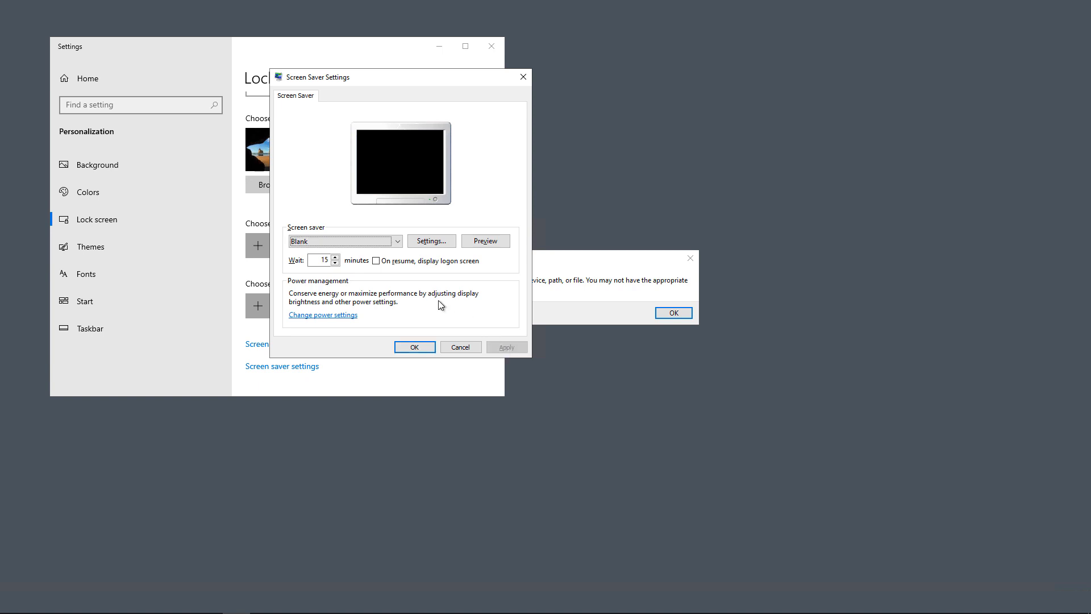
{"action": "left_click", "coordinate": [345, 240]}
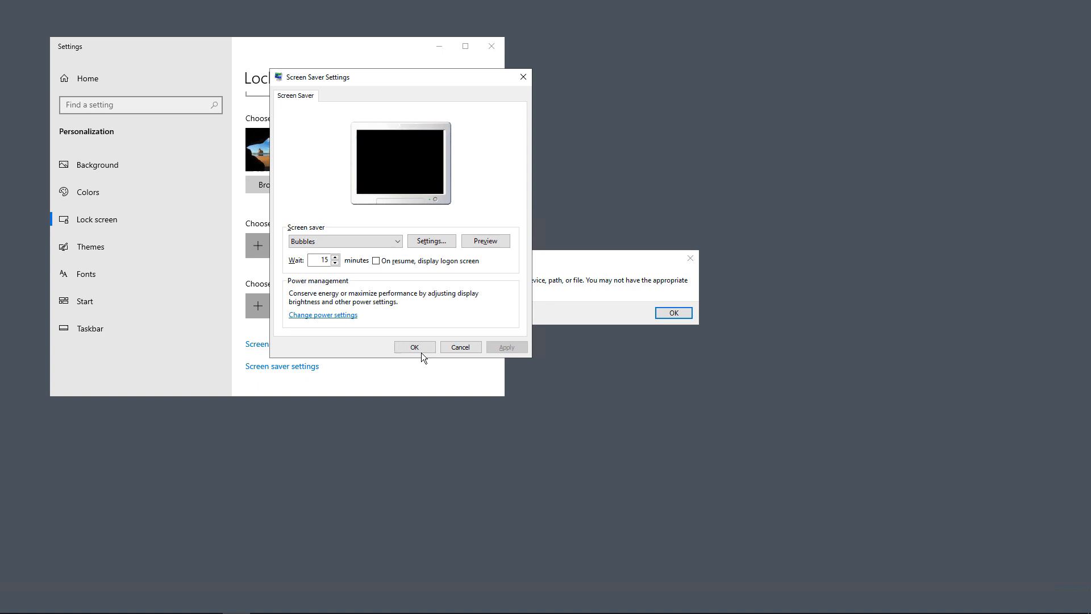
Confirm Bubbles with OK, dismiss the error, and retry Screen saver settings
{"action": "left_click", "coordinate": [414, 346]}
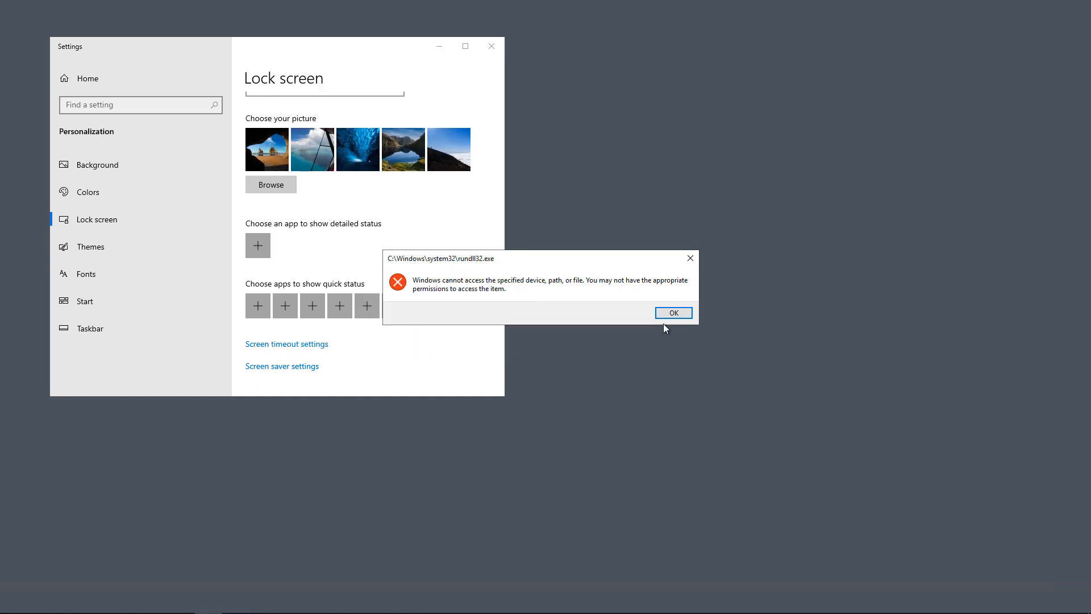
{"action": "left_click", "coordinate": [672, 312]}
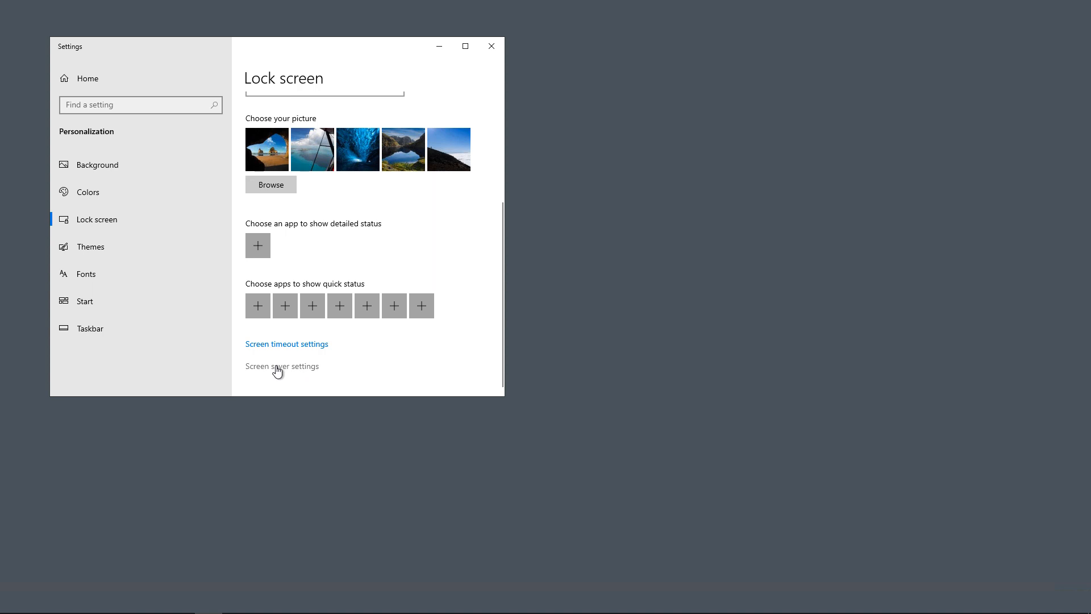
{"action": "left_click", "coordinate": [281, 366]}
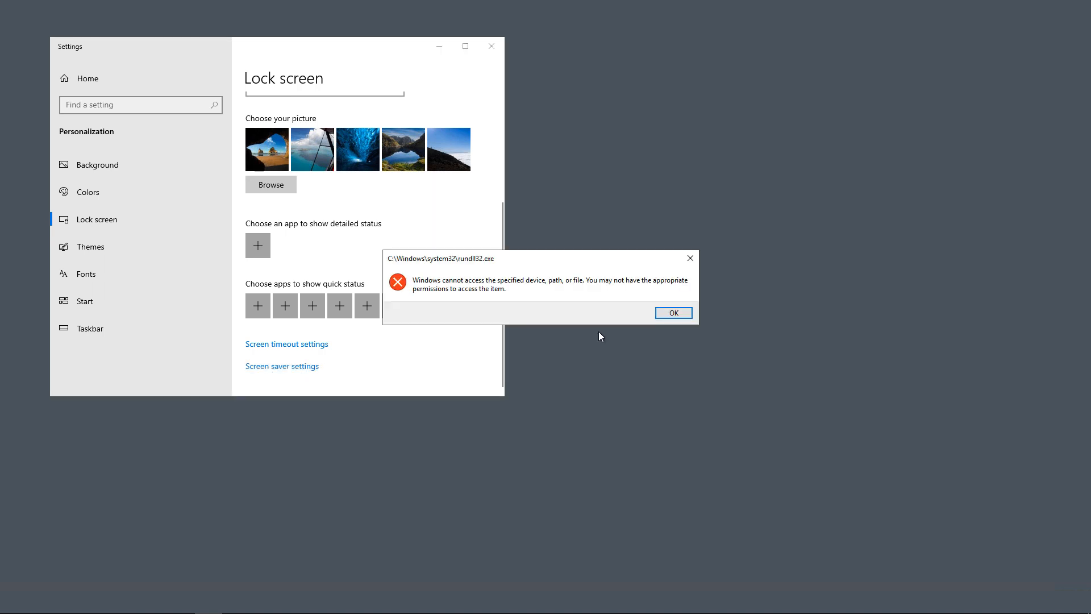